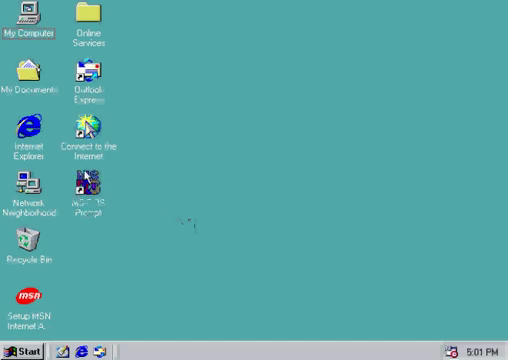
Start an MS-DOS Prompt window and change directory to the Desktop folder.
click(92, 192)
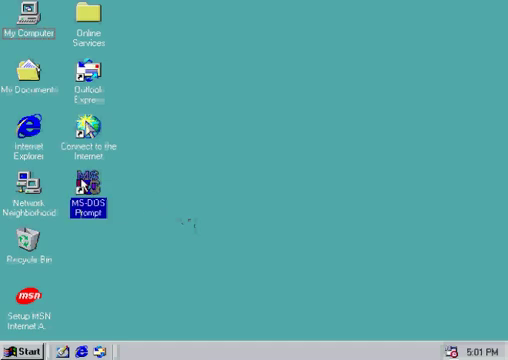
double_click(92, 192)
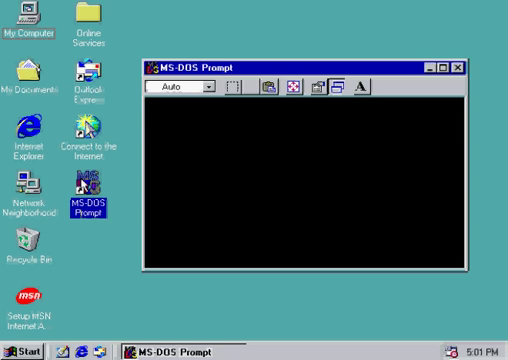
text(cd desktop)
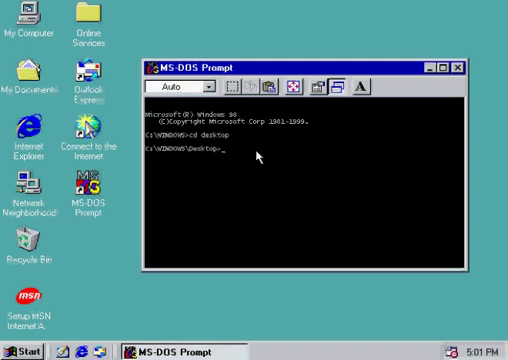
Start debug, try q, jmp 134, asdf$ and the a 100 assemble command, then quit.
text(debug)
text(a)
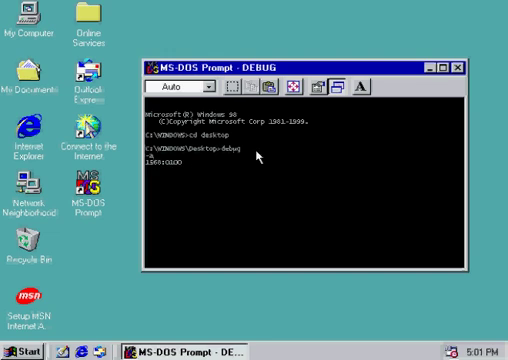
text(q)
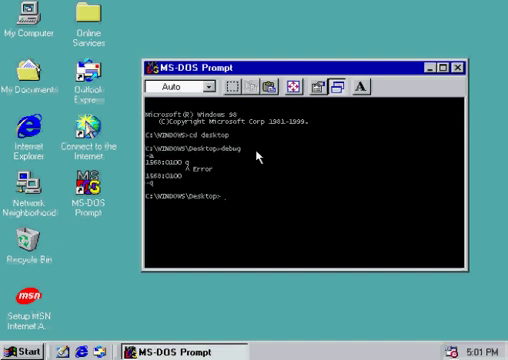
text(a)
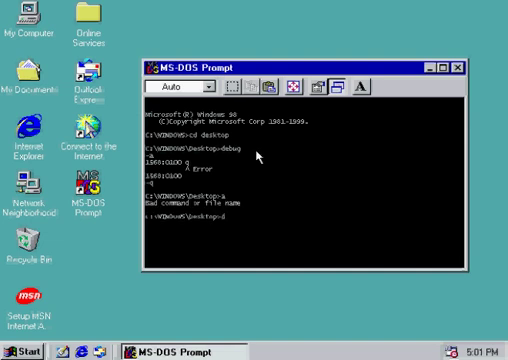
text(debug)
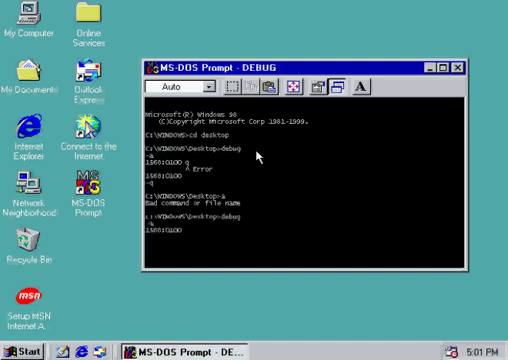
text(jmp 134)
text(db)
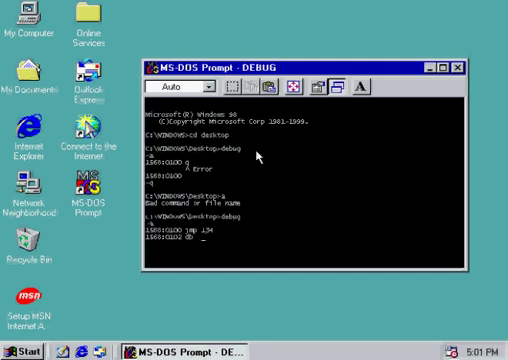
text(asdf$')
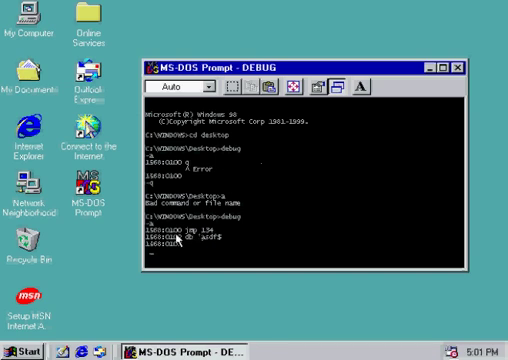
text(a 100)
text(jmp 123)
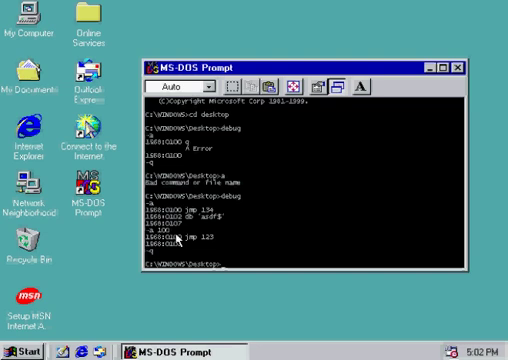
Create a blank hello.asm with echo and bring it up in Notepad.
text(echo)
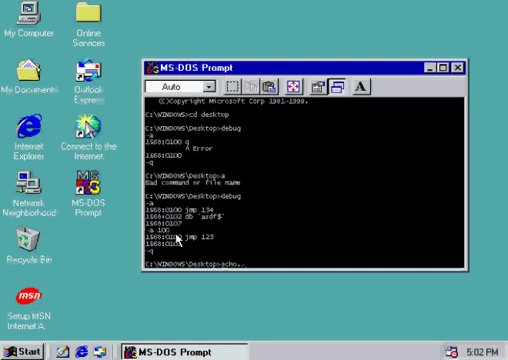
text(hello)
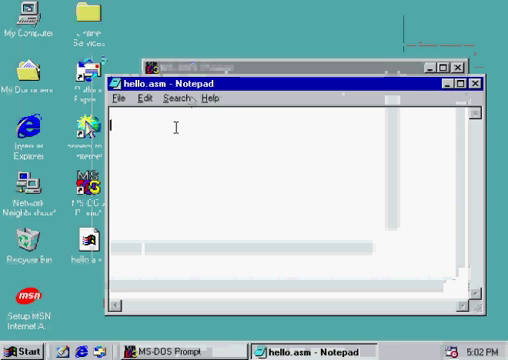
Write a 100, a jmp line and db 'Hello, World!', 0D, 0A, 'Press any key' into hello.asm.
text(a)
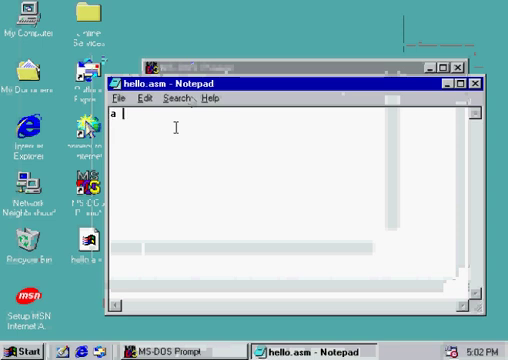
text(100)
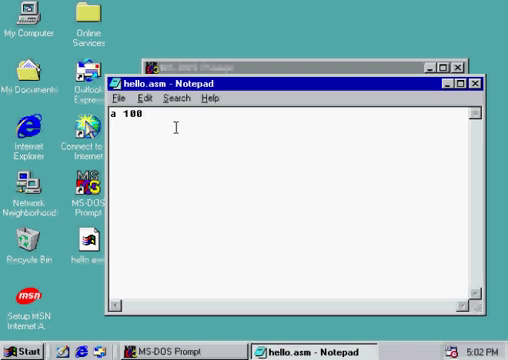
text(jmp)
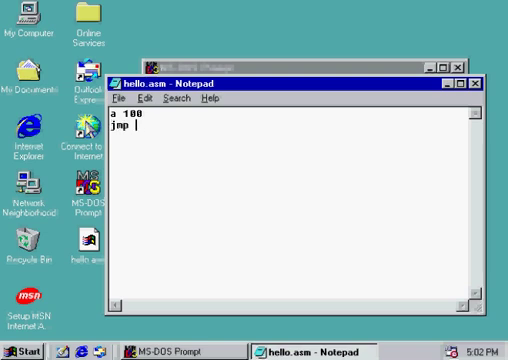
text(145)
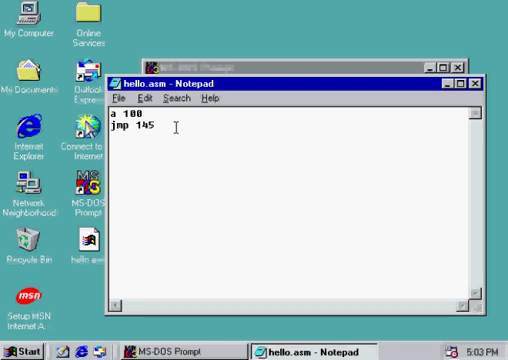
text(db 'Hel)
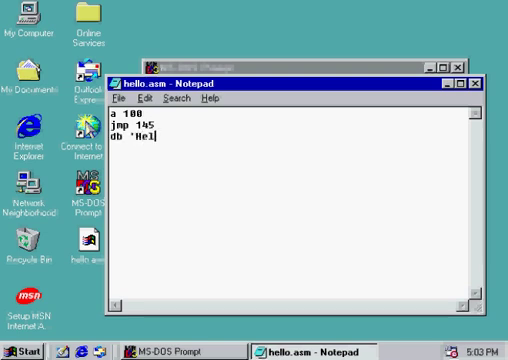
text(lo, World!')
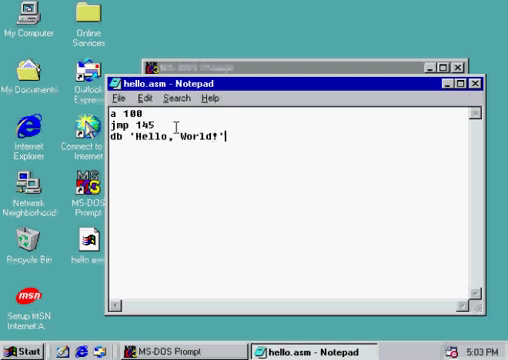
text(, 0D, 0A, ')
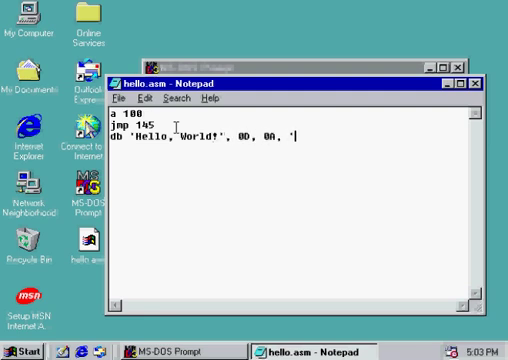
text(Press any key to continue .)
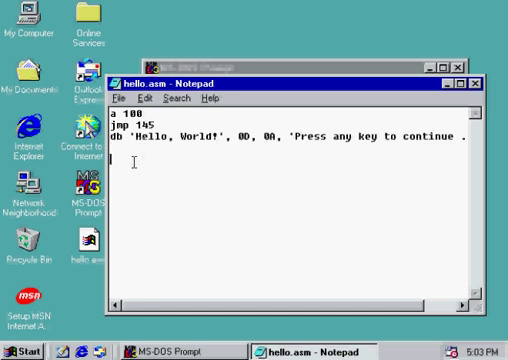
Add the print-message lines mov ah,09 / mov dx,102 / int 21.
text(a 145)
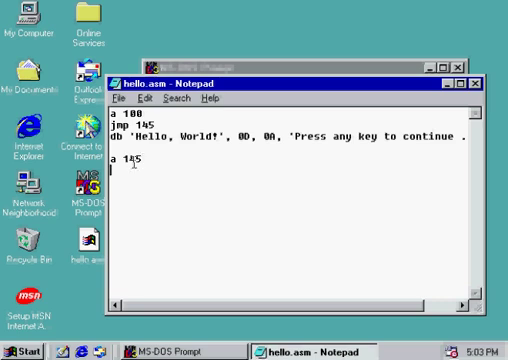
text(mov ah,)
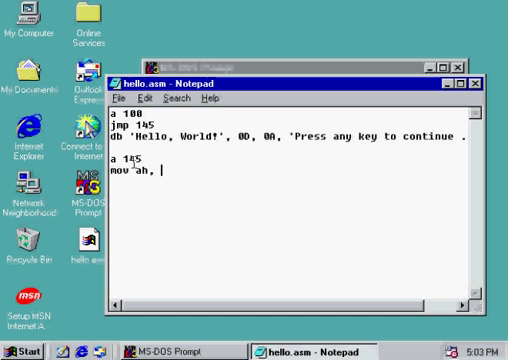
text(09)
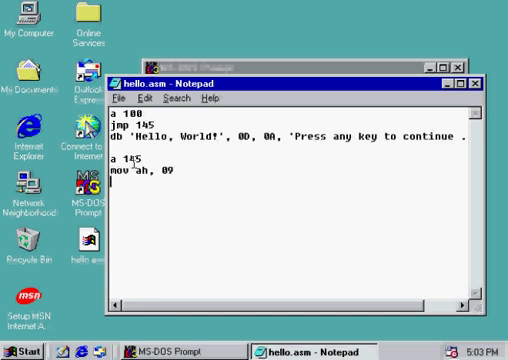
text(mov dx,)
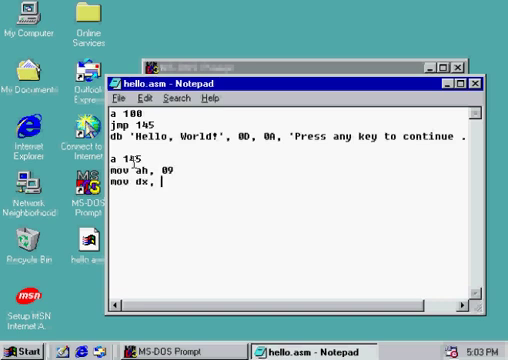
text(102)
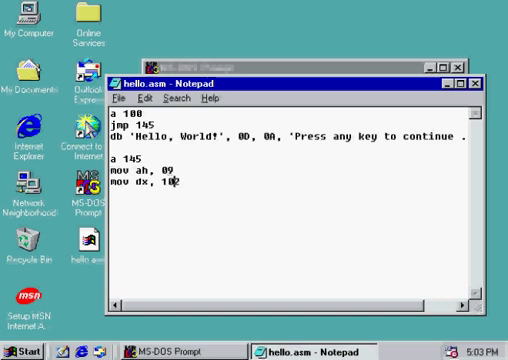
double_click(166, 184)
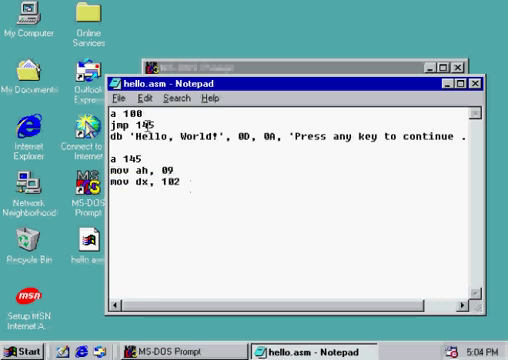
double_click(130, 112)
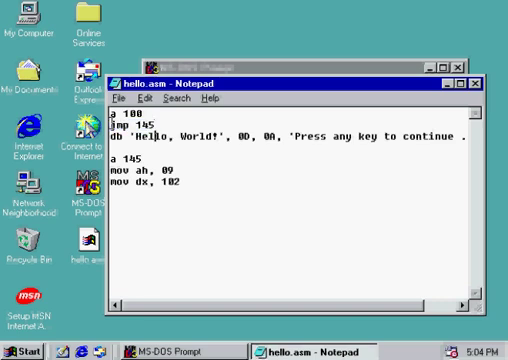
double_click(144, 128)
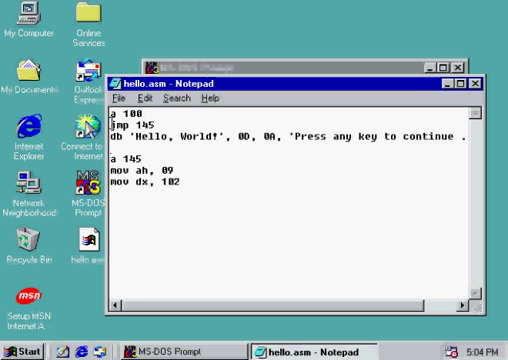
text(int 21)
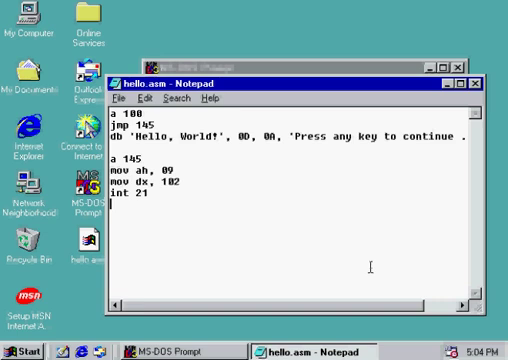
Add mov ah,08, int 20 for keypress and exit, and begin the rcx line.
text(mov ah,)
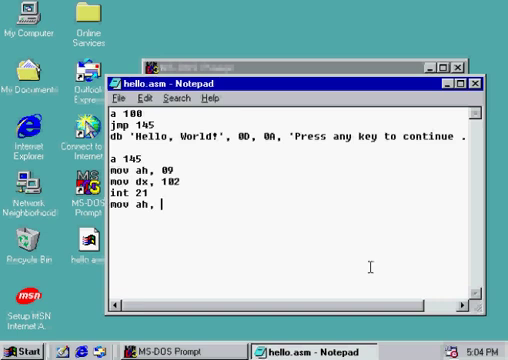
text(08)
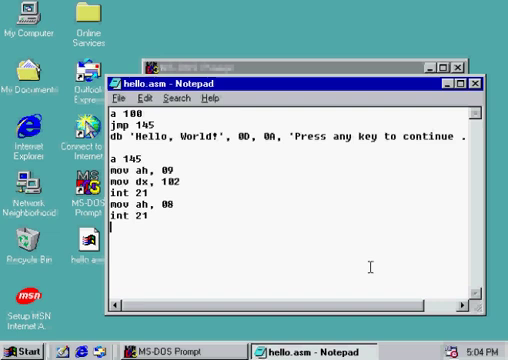
text(int 20)
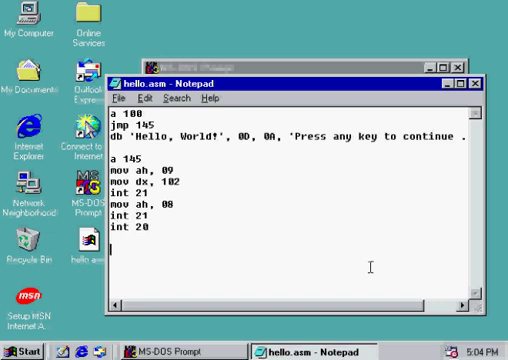
text(r)
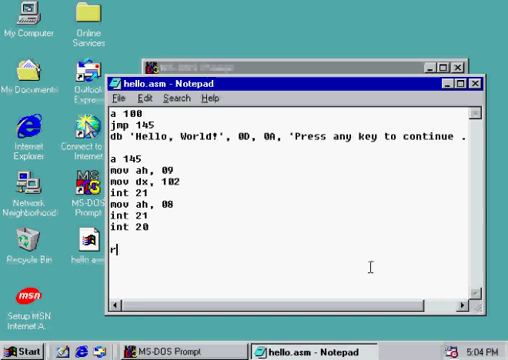
text(cx)
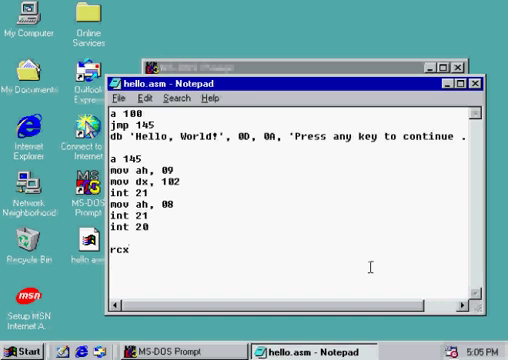
Finish the script with length 100, n hello.com, w and q to write the program.
text(100)
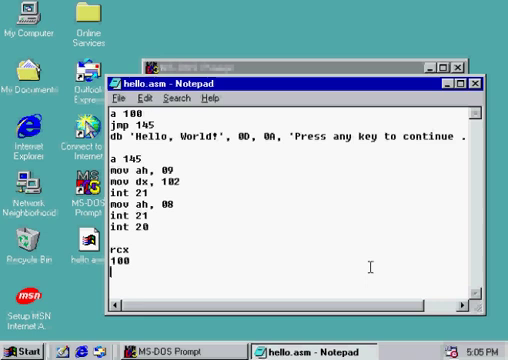
text(n hello.com)
text(w)
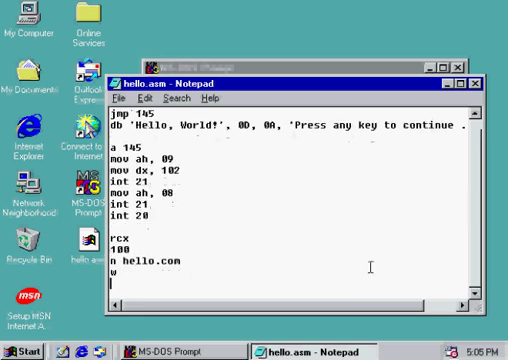
text(q)
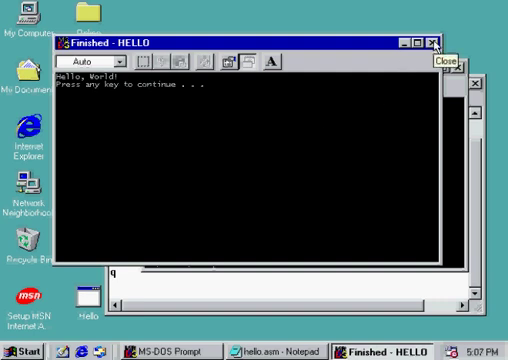
Close the Finished - HELLO window after it showed Hello World and the keypress prompt.
click(430, 44)
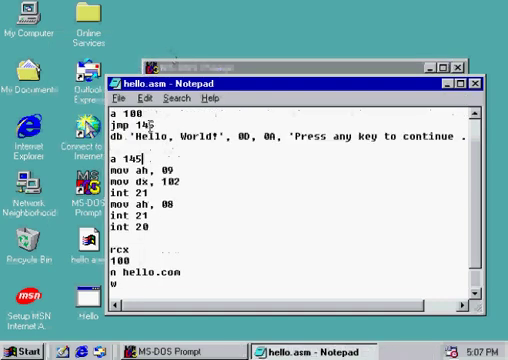
double_click(150, 128)
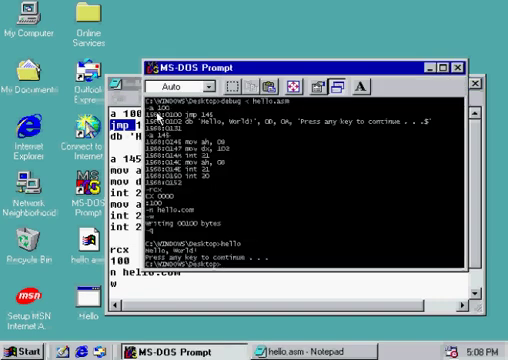
mouse_move(188, 122)
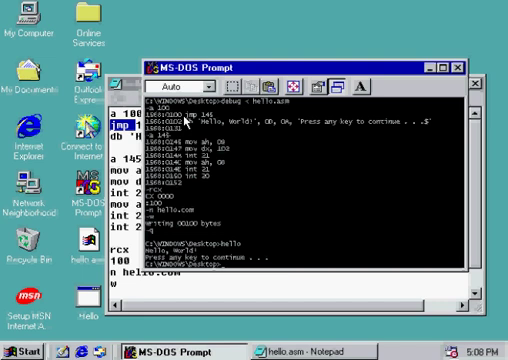
mouse_move(376, 130)
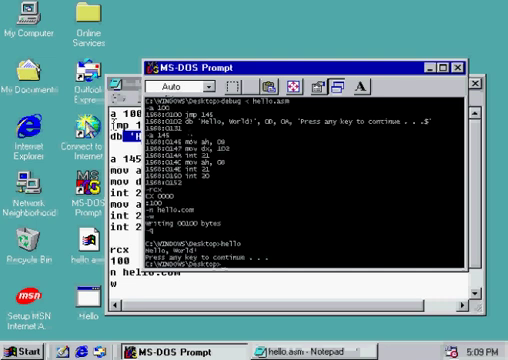
Activate the MS-DOS Prompt window and enter color on the prompt line.
click(304, 352)
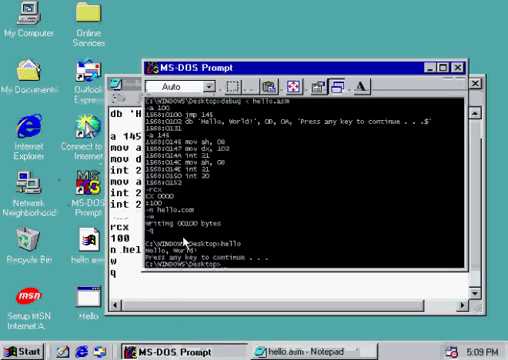
text(color)
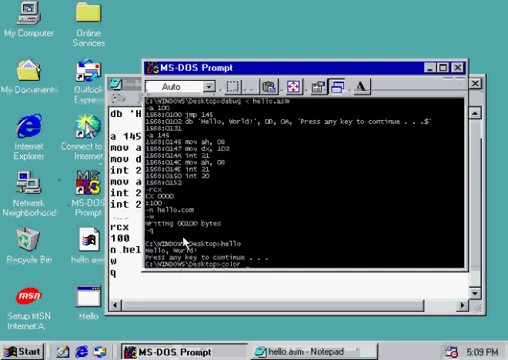